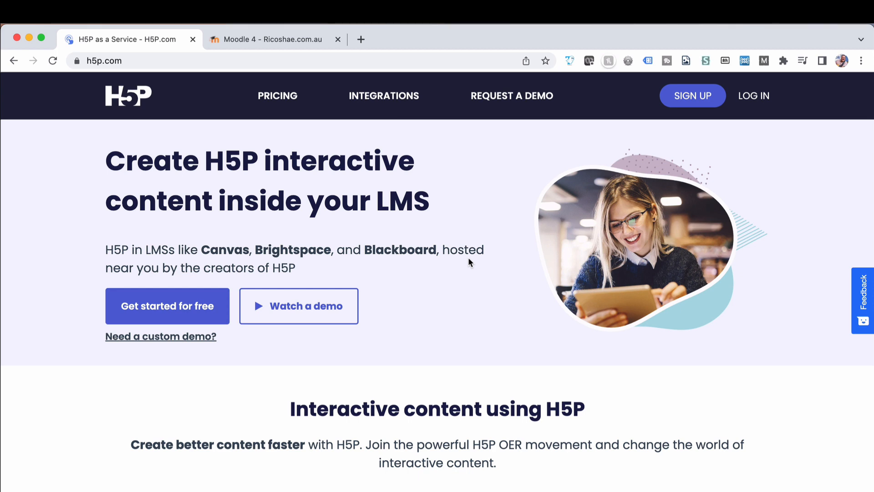
{"action": "mouse_move", "coordinate": [257, 146]}
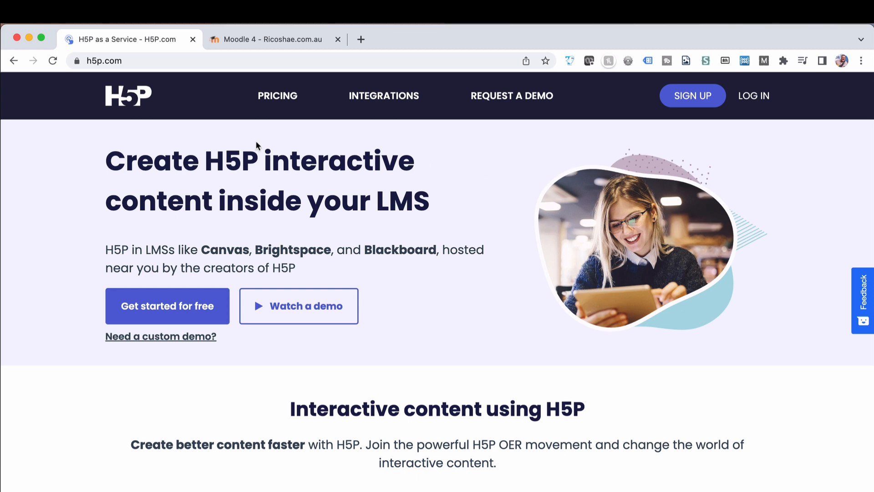
Step: Set the H5P.com price calculator to 5 authors and 3,050 learners, quoting $161 per month
{"action": "left_click", "coordinate": [278, 95]}
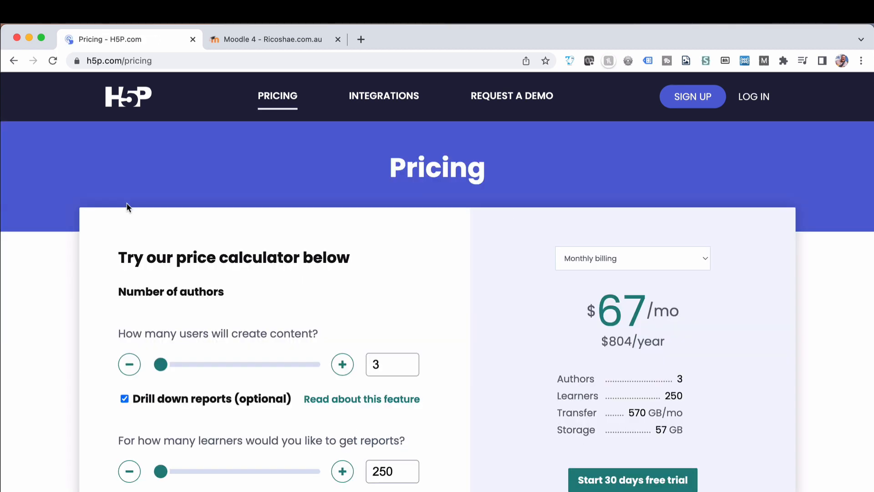
{"action": "scroll", "scroll_direction": "down", "scroll_amount": 3}
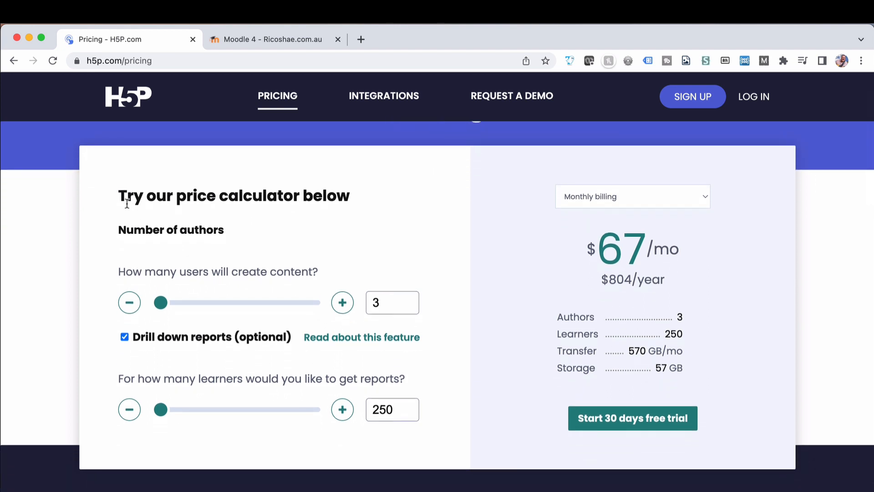
{"action": "left_click_drag", "start_coordinate": [161, 409], "coordinate": [192, 409]}
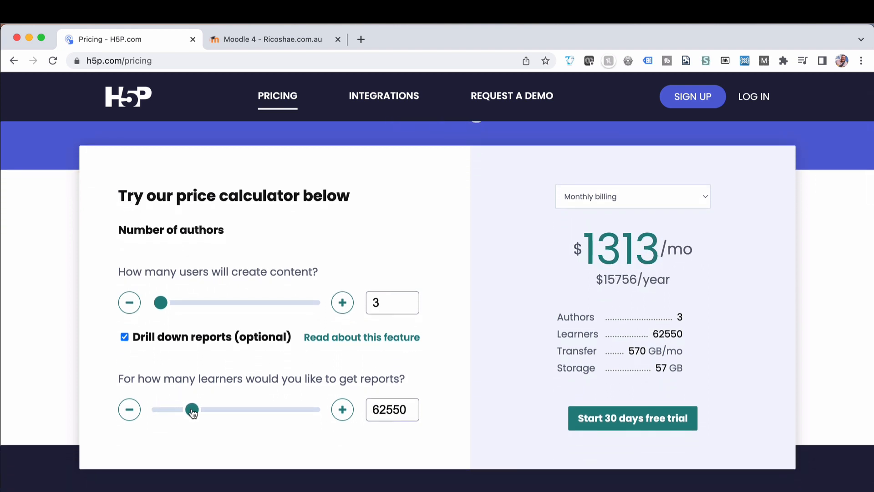
{"action": "left_click_drag", "start_coordinate": [160, 302], "coordinate": [174, 303]}
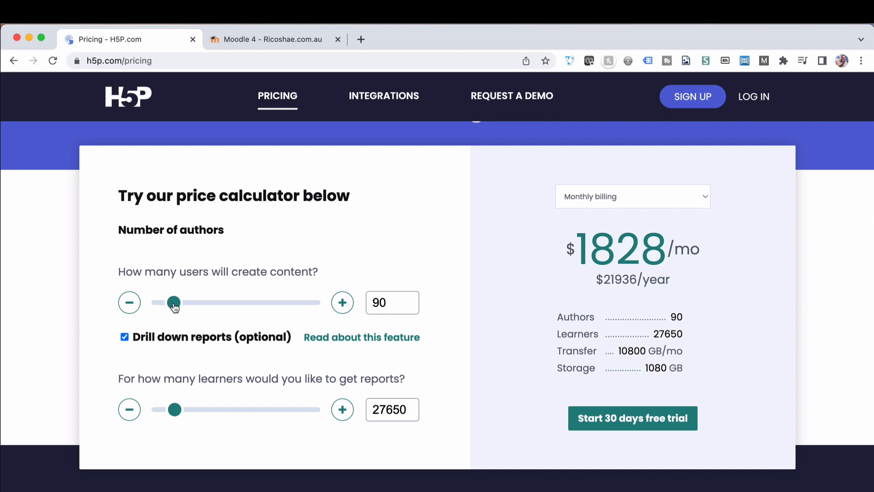
{"action": "left_click_drag", "start_coordinate": [174, 302], "coordinate": [161, 303]}
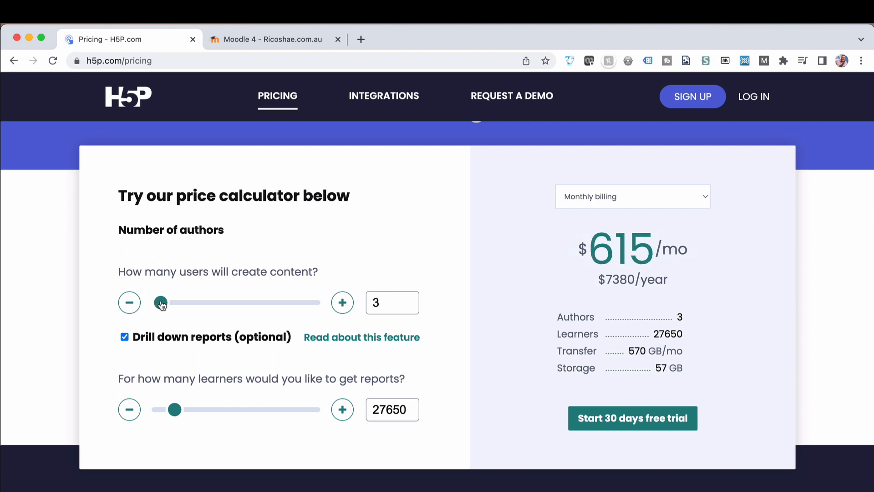
{"action": "left_click_drag", "start_coordinate": [161, 303], "coordinate": [171, 302]}
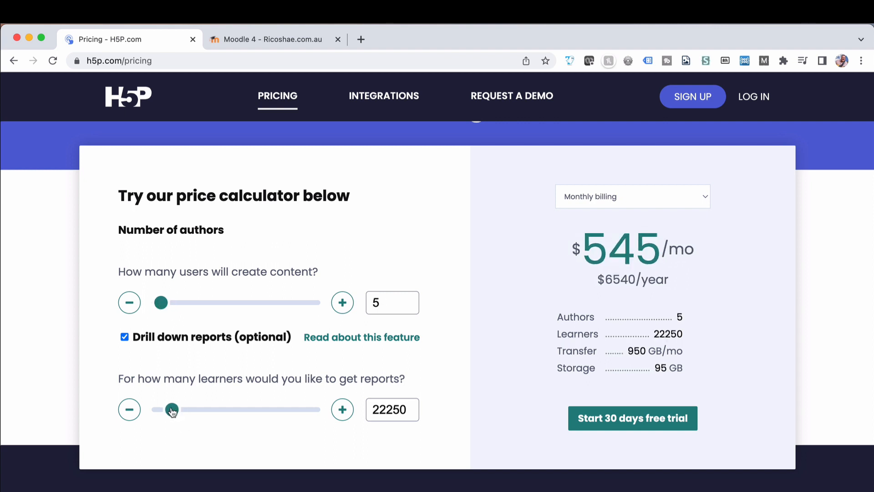
{"action": "left_click_drag", "start_coordinate": [173, 409], "coordinate": [161, 410]}
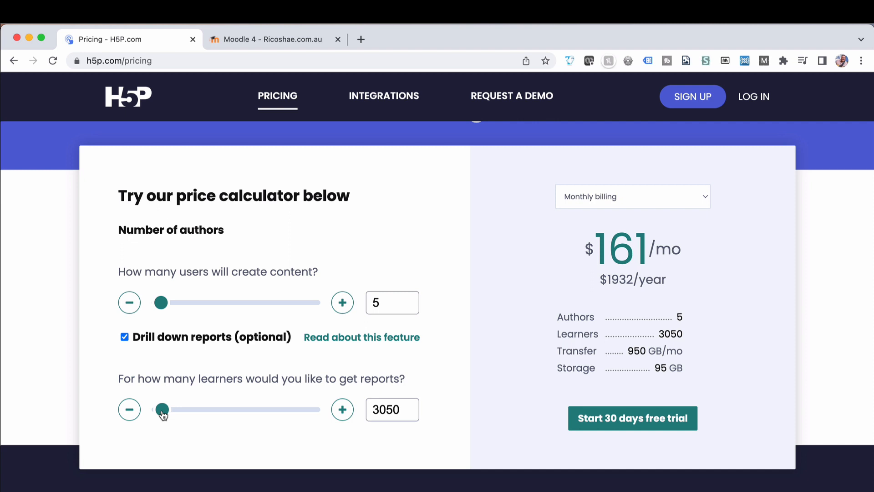
{"action": "mouse_move", "coordinate": [383, 97]}
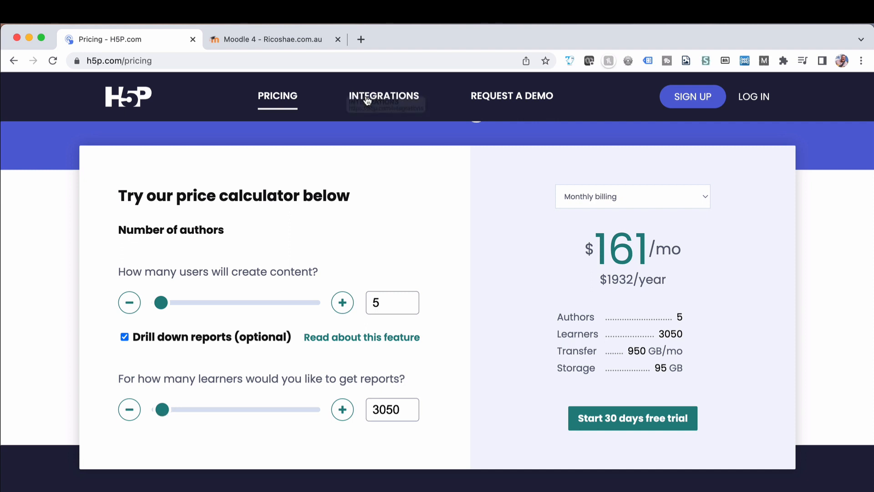
Step: Browse H5P.com's LMS integrations list (Canvas, Brightspace, Blackboard, Moodle, Sakai, Open edX)
{"action": "left_click", "coordinate": [383, 96]}
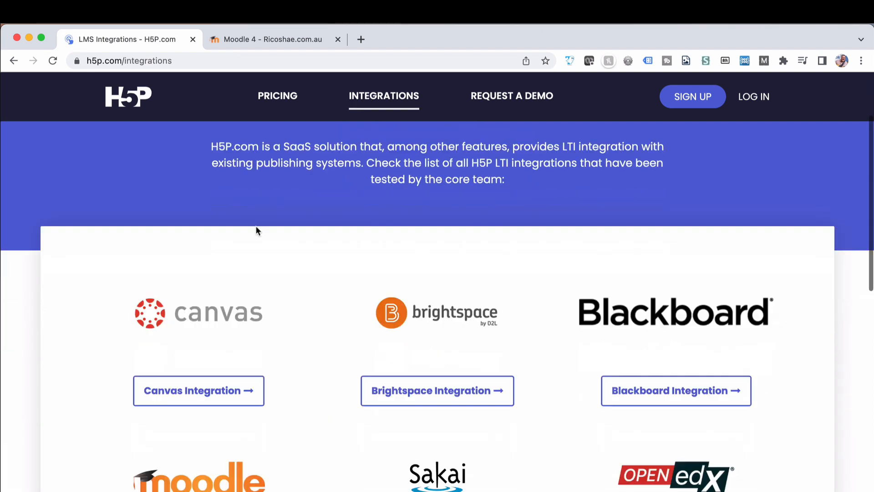
{"action": "scroll", "scroll_direction": "down", "scroll_amount": 3}
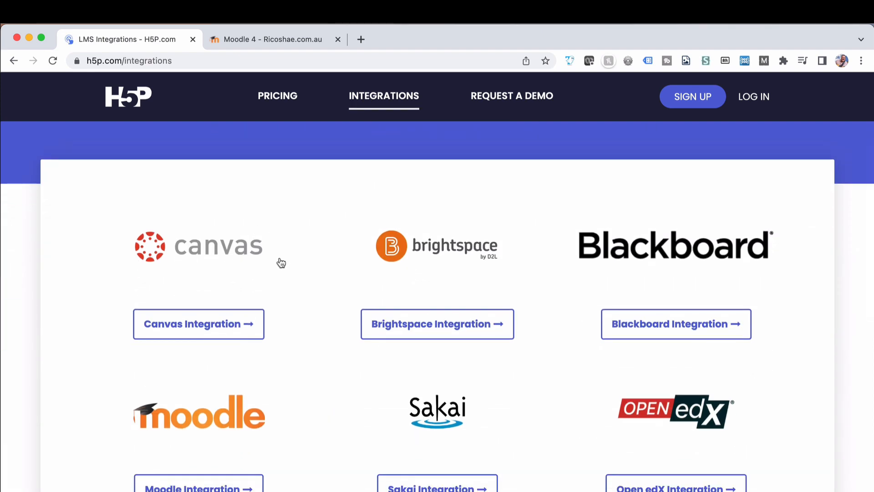
{"action": "scroll", "scroll_direction": "down", "scroll_amount": 3}
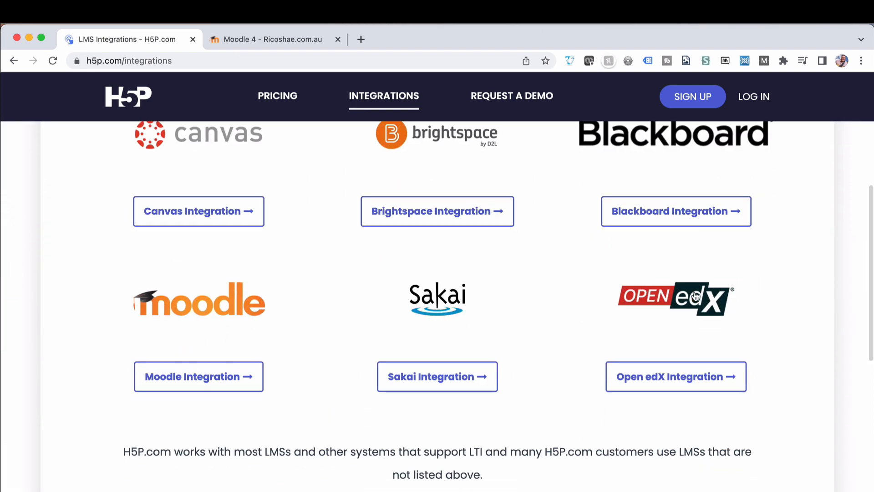
{"action": "scroll", "scroll_direction": "down", "scroll_amount": 3}
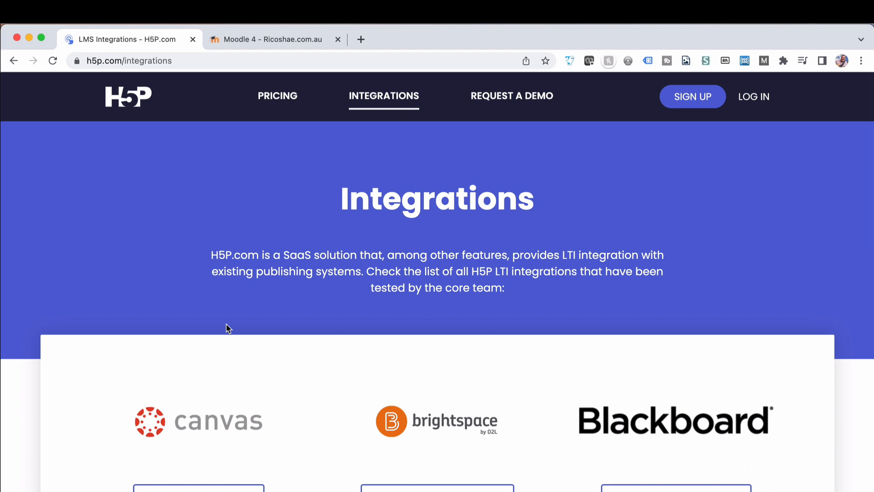
{"action": "mouse_move", "coordinate": [273, 40]}
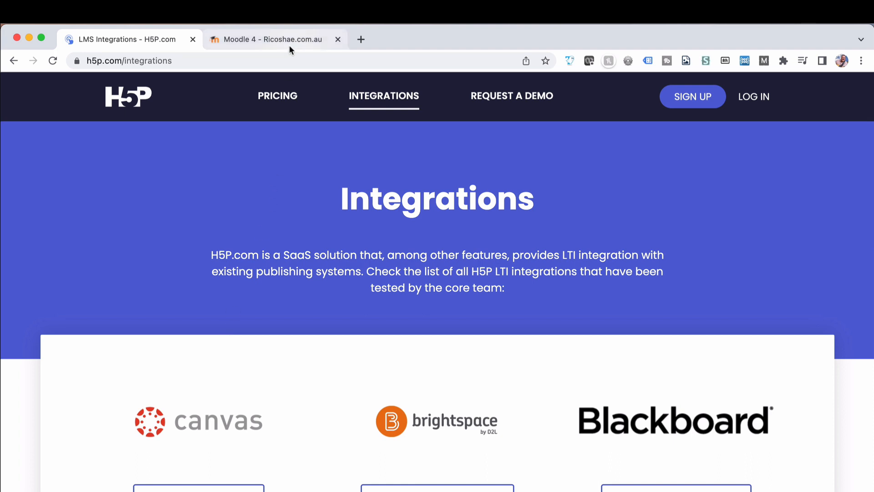
Step: Switch to the Moodle 4 site and open its Content bank from More
{"action": "left_click", "coordinate": [274, 39]}
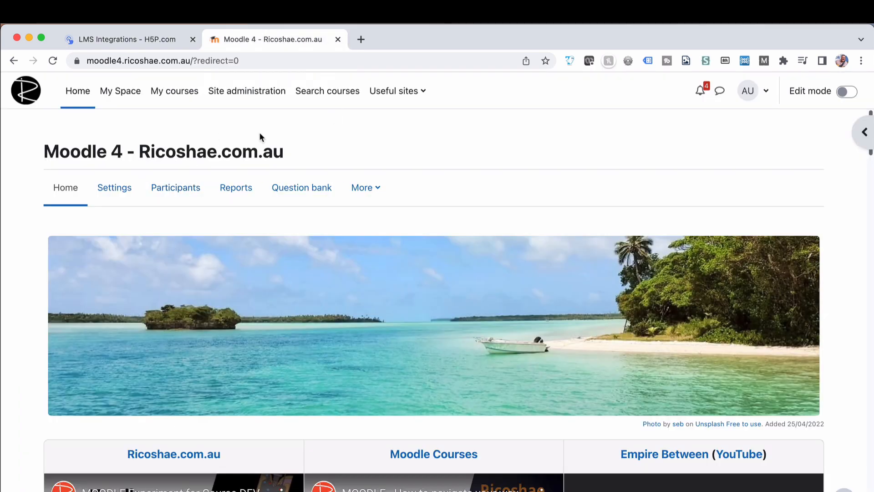
{"action": "left_click", "coordinate": [363, 187]}
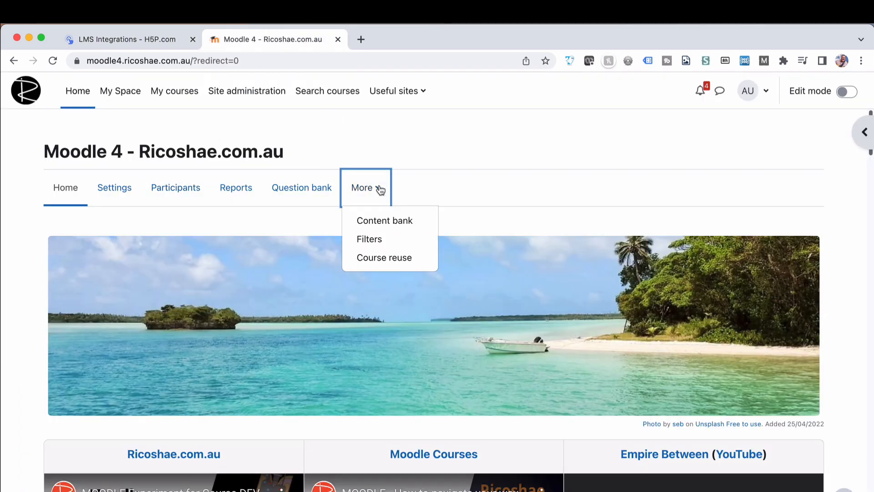
{"action": "left_click", "coordinate": [385, 220]}
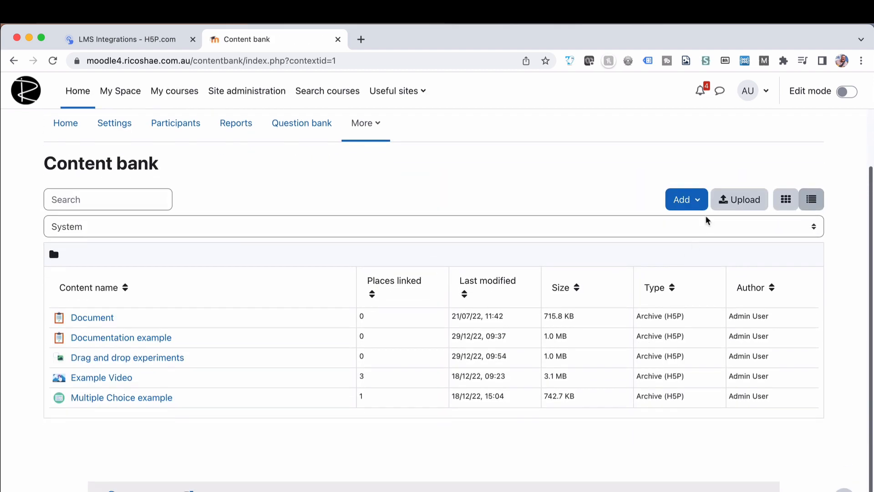
{"action": "left_click", "coordinate": [683, 199]}
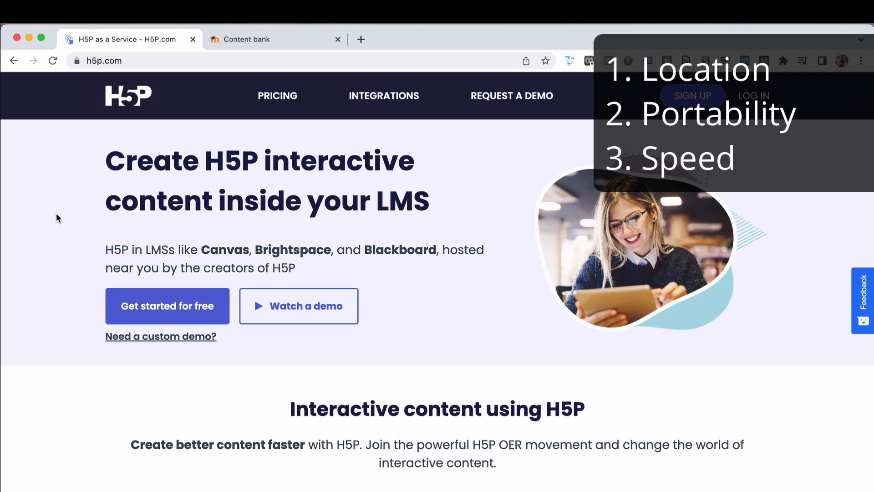
{"action": "mouse_move", "coordinate": [78, 59]}
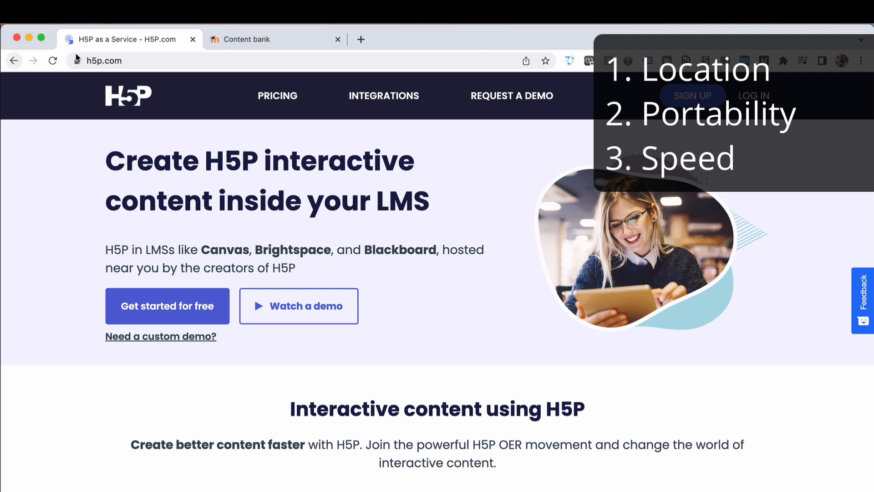
Step: Return to the Moodle Content bank tab listing the five H5P archives
{"action": "left_click", "coordinate": [273, 39]}
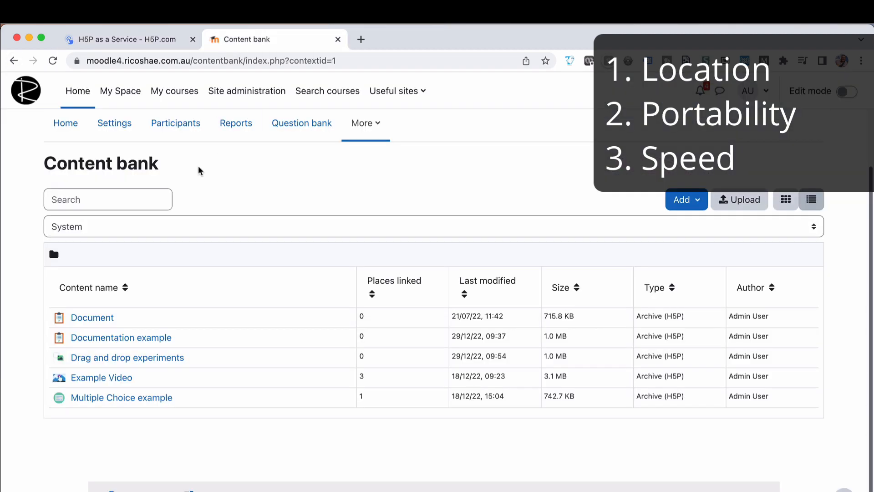
{"action": "mouse_move", "coordinate": [567, 304]}
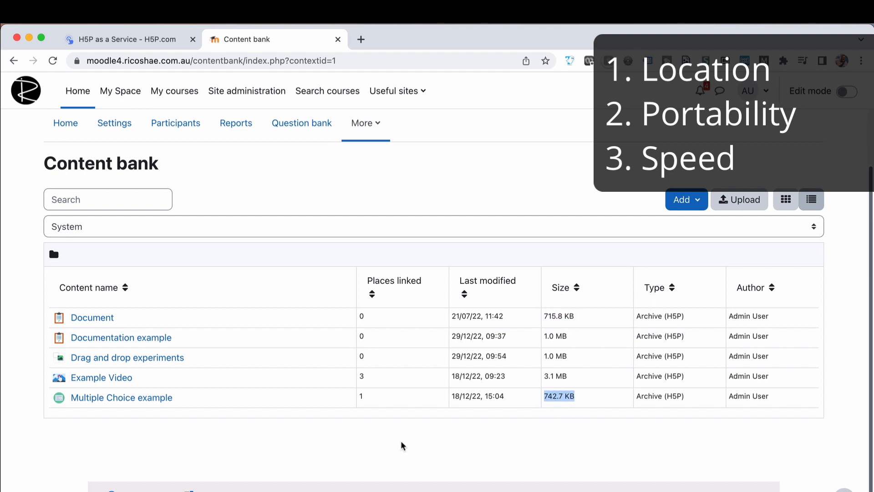
{"action": "mouse_move", "coordinate": [396, 444]}
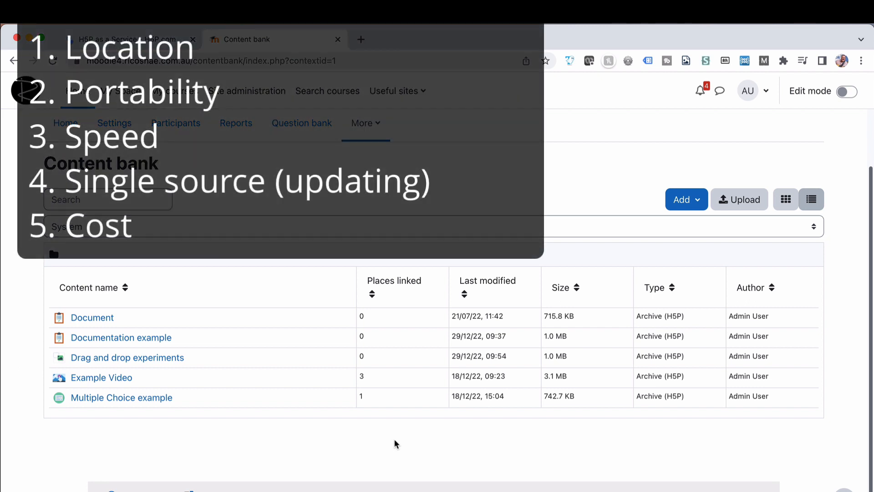
Step: Disable drill-down reports in H5P.com pricing ($57/mo for 3 authors), then return to Moodle's Content bank
{"action": "left_click", "coordinate": [117, 39]}
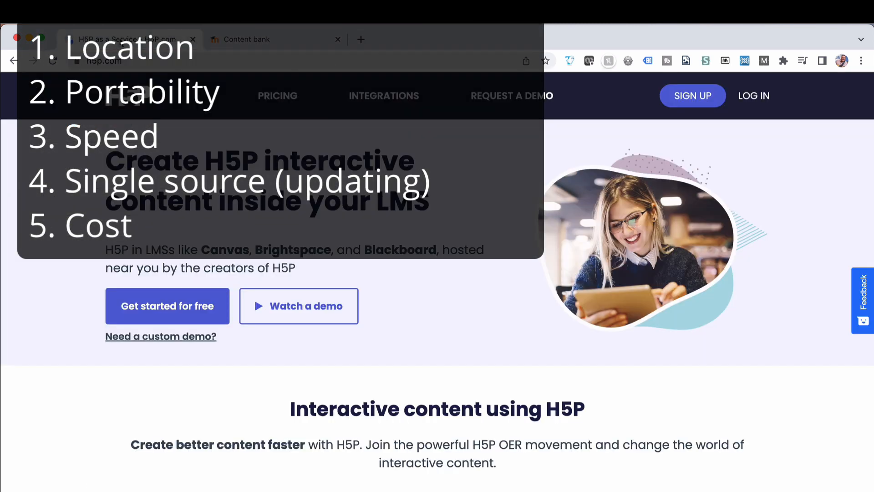
{"action": "left_click", "coordinate": [278, 95]}
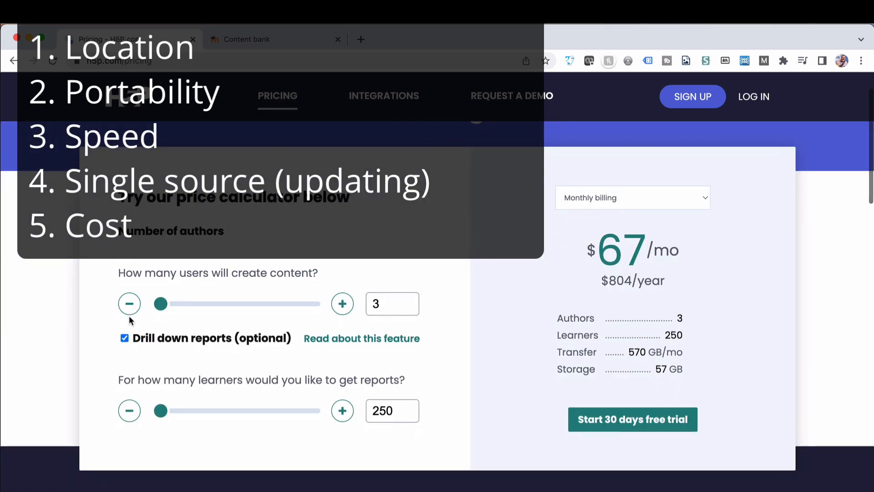
{"action": "scroll", "scroll_direction": "down", "scroll_amount": 3}
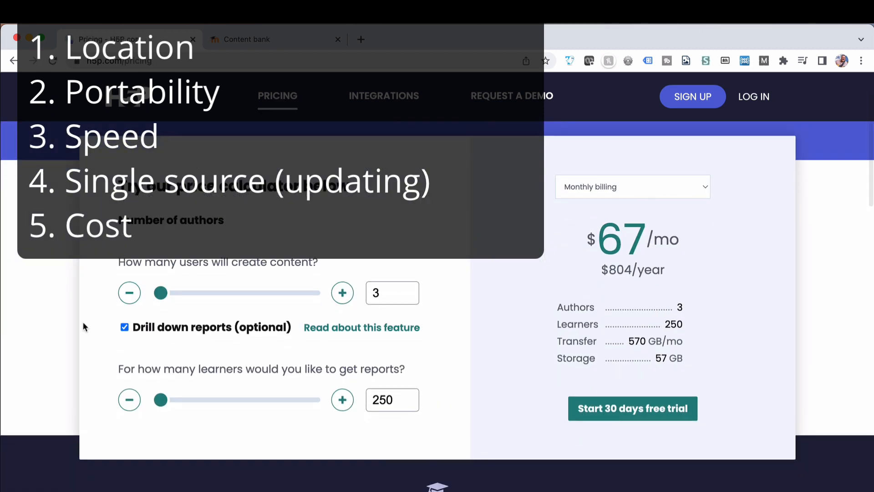
{"action": "mouse_move", "coordinate": [177, 333]}
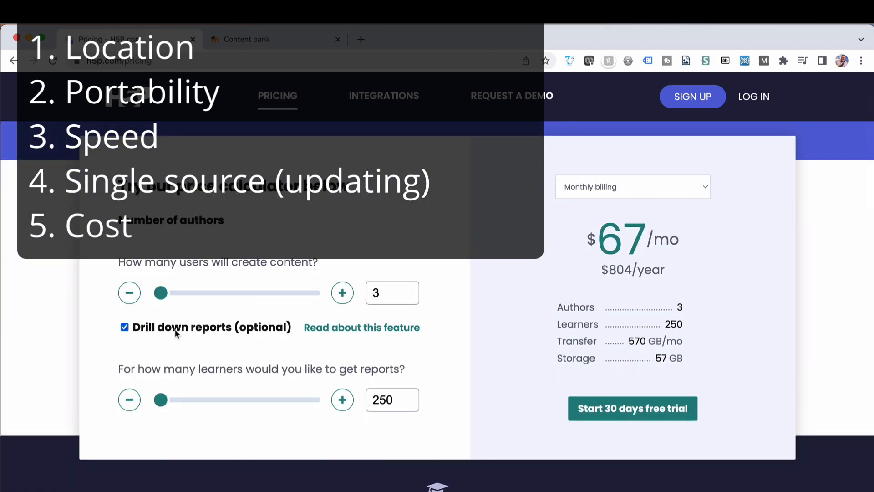
{"action": "left_click", "coordinate": [124, 327]}
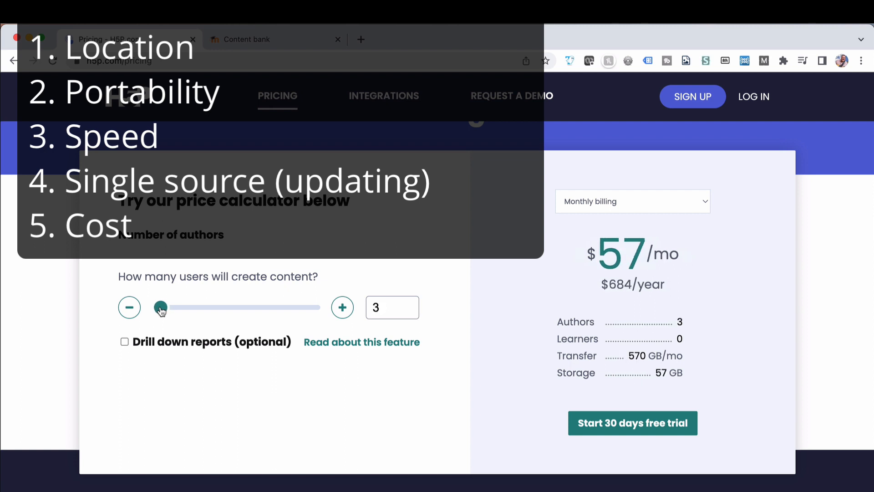
{"action": "mouse_move", "coordinate": [301, 318]}
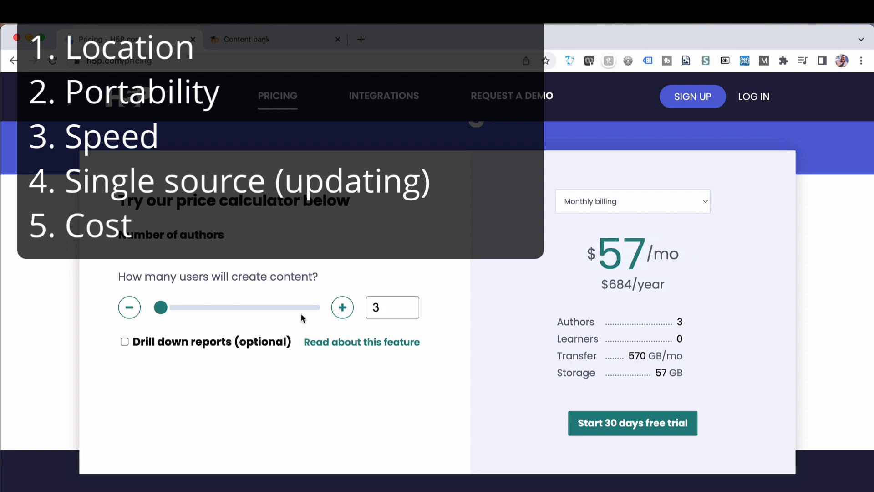
{"action": "mouse_move", "coordinate": [263, 333]}
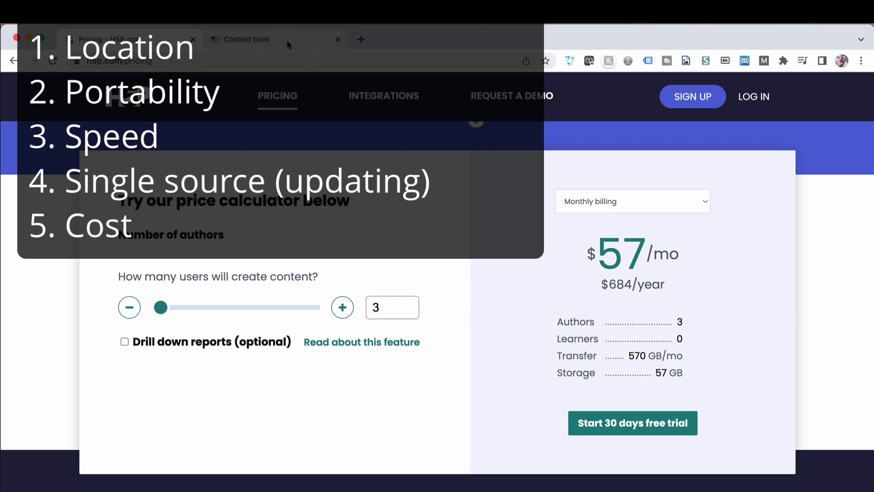
{"action": "left_click", "coordinate": [262, 40]}
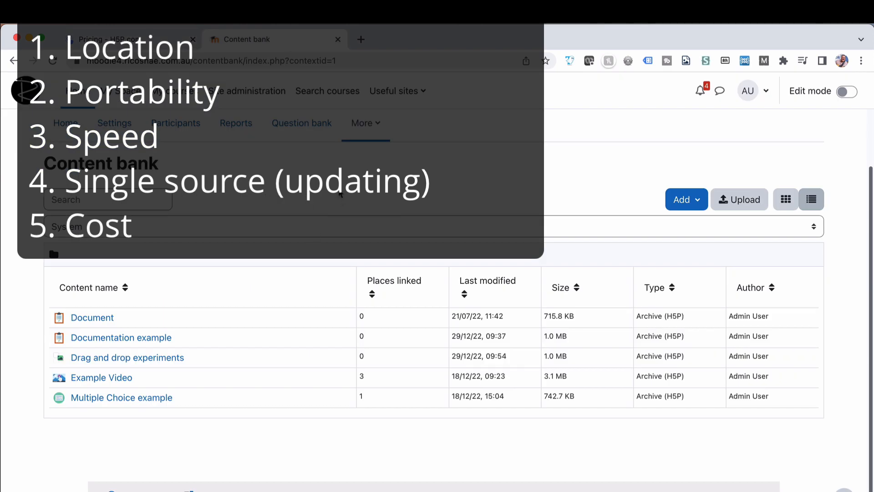
{"action": "mouse_move", "coordinate": [304, 200]}
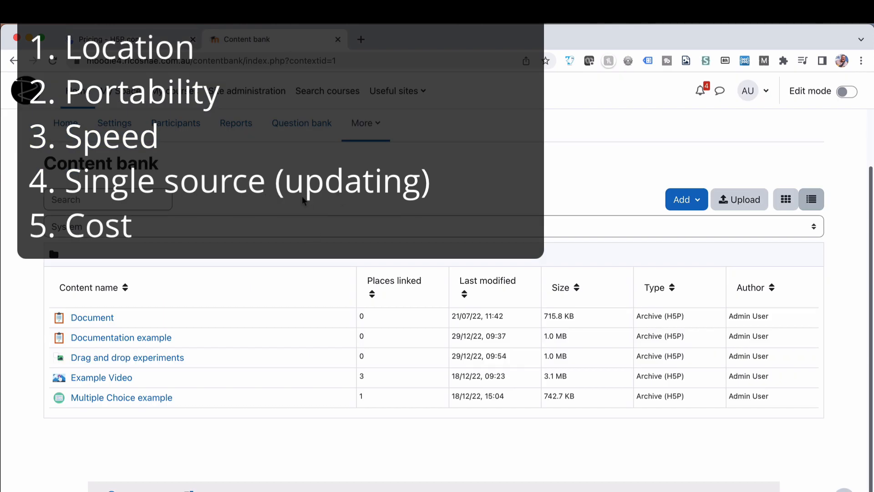